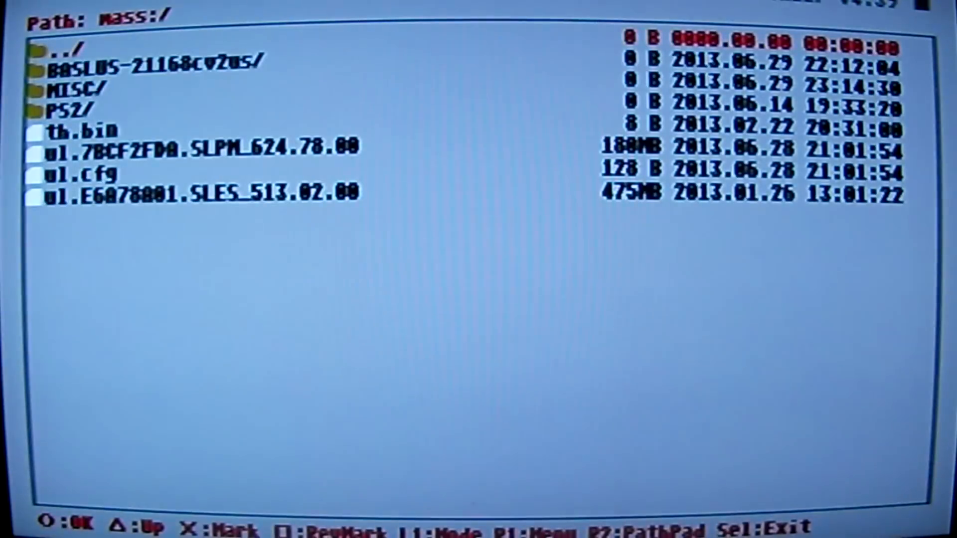
Mark the BASLUS-21168cv2us folder in the mass:/ USB listing.
key(Down)
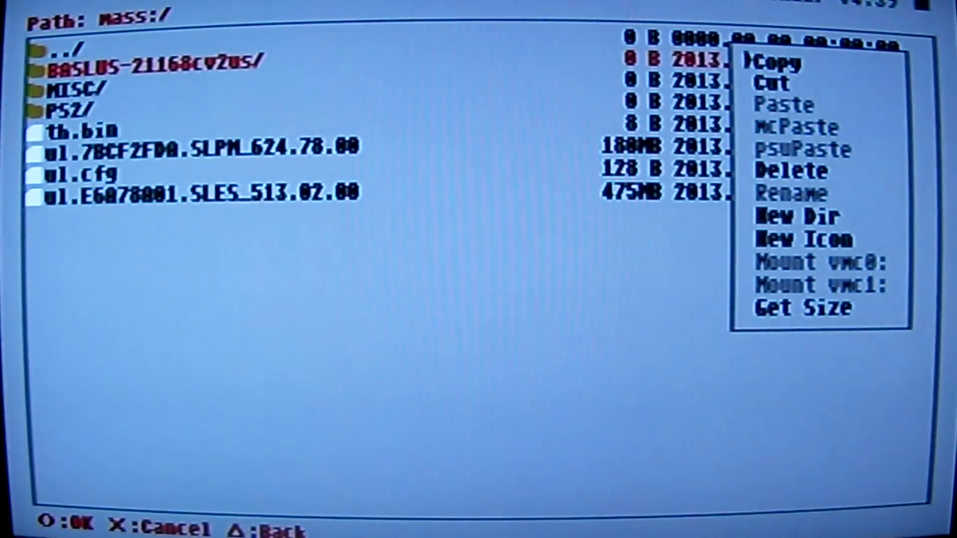
Choose Copy from the file menu for the BASLUS-21168cv2us folder.
click(776, 61)
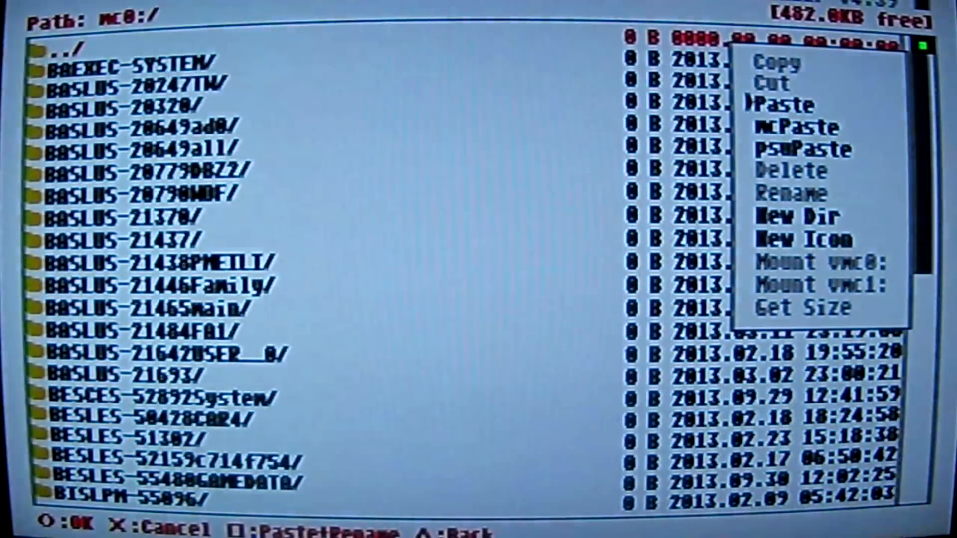
Paste the BASLUS-21168cv2us folder into mc0:/ and confirm.
click(781, 104)
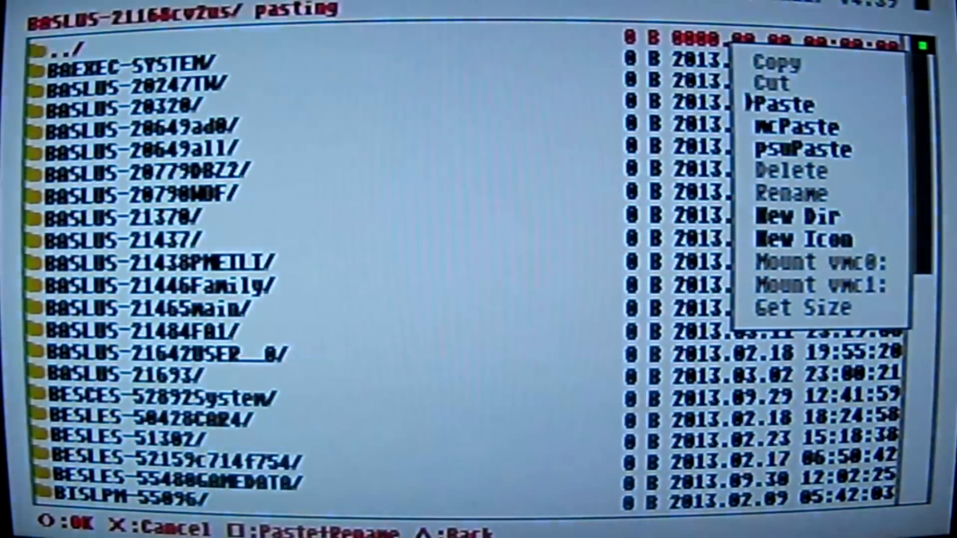
click(780, 103)
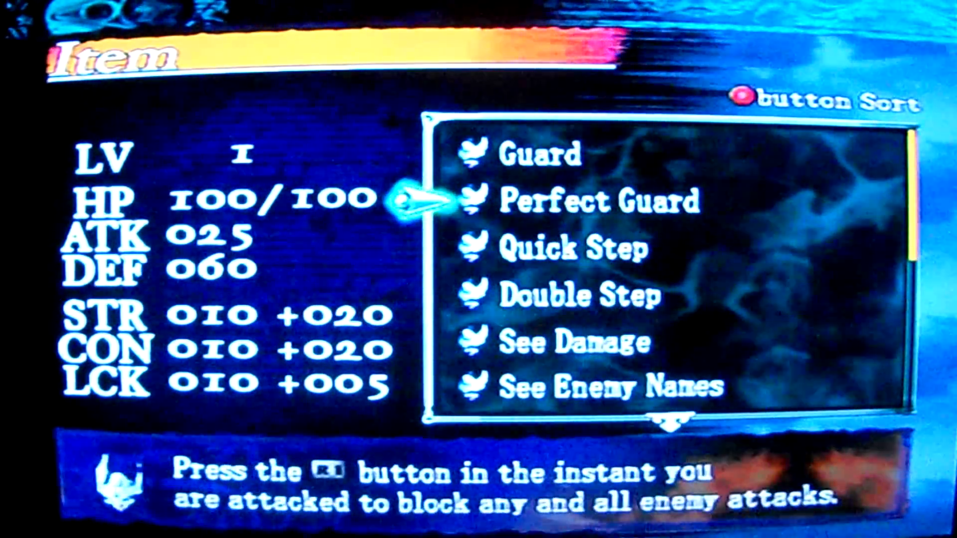
Switch the item list to Material and scroll through Ceramics, Damascus Steel, Ether at 99.
scroll(down, 3)
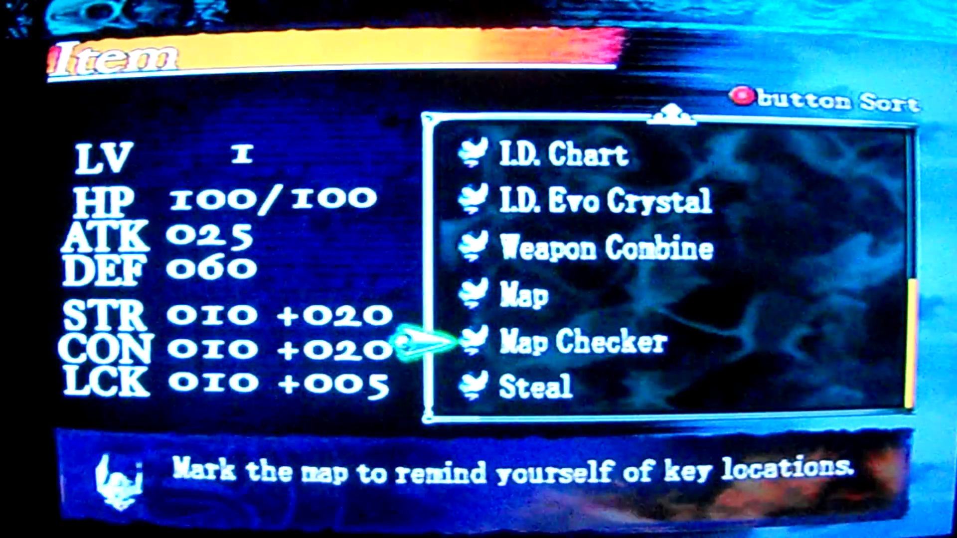
scroll(down, 3)
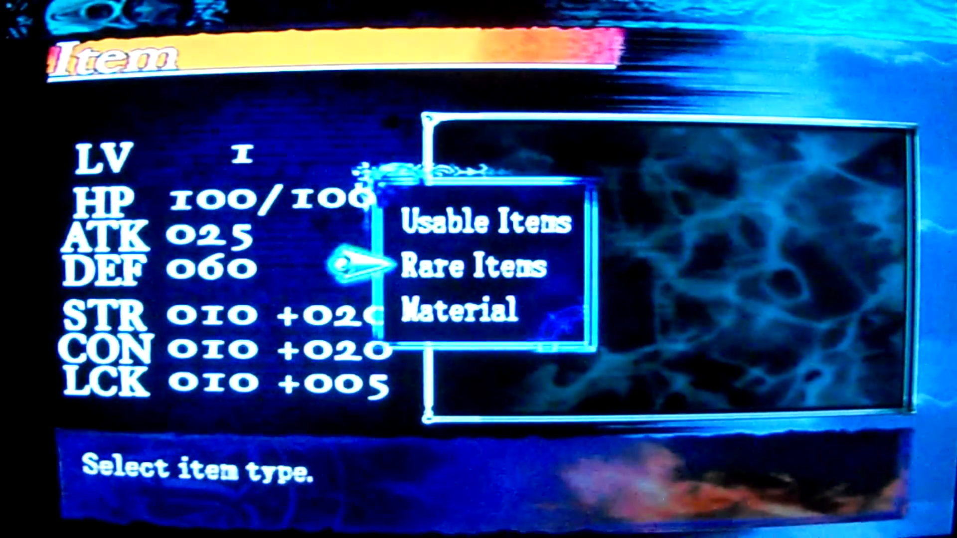
click(463, 311)
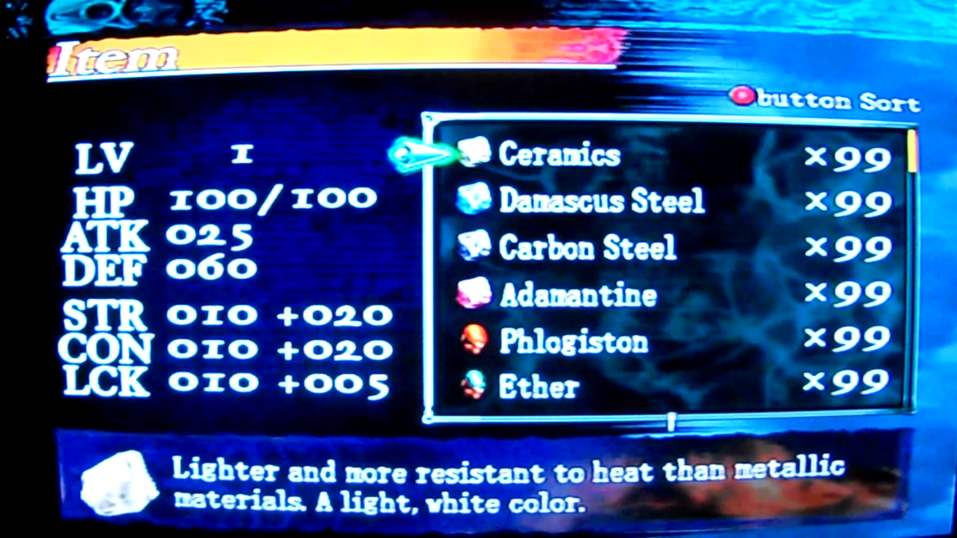
scroll(down, 3)
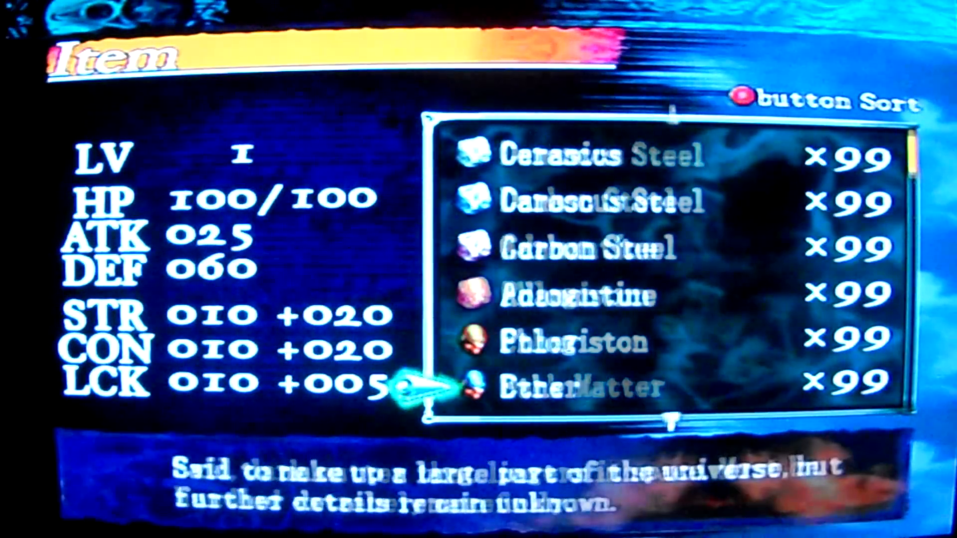
scroll(down, 3)
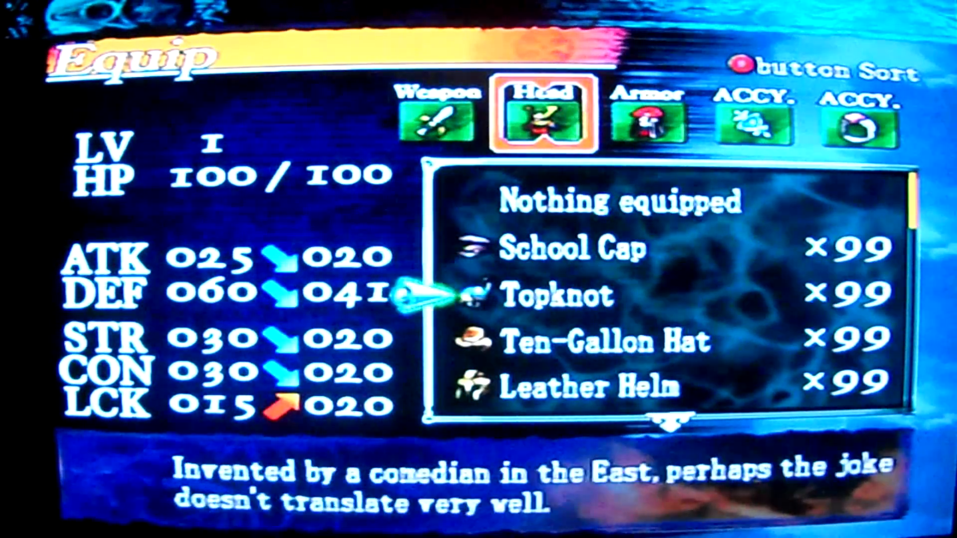
Scroll through the Head, Armor and both ACCY. lists at 99 each, then return to Player menu.
scroll(down, 3)
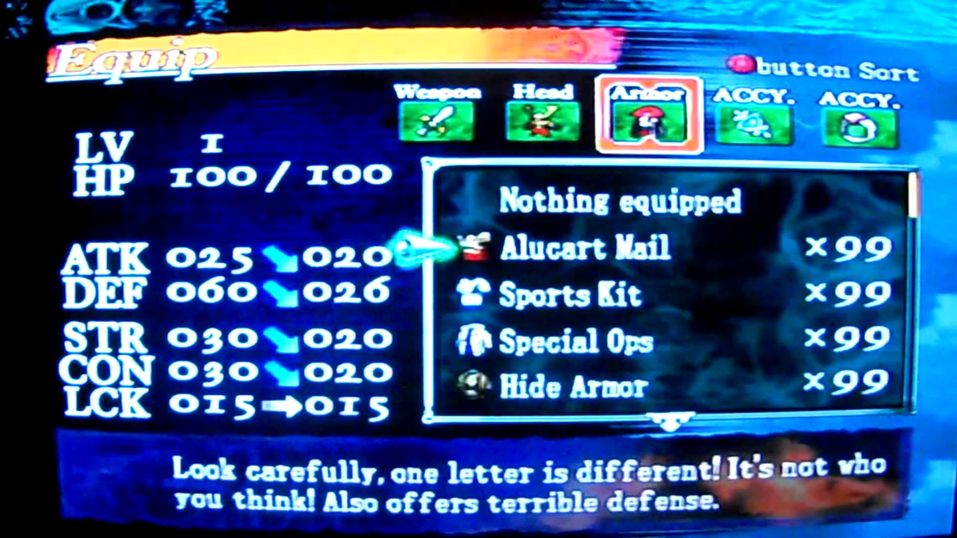
scroll(down, 3)
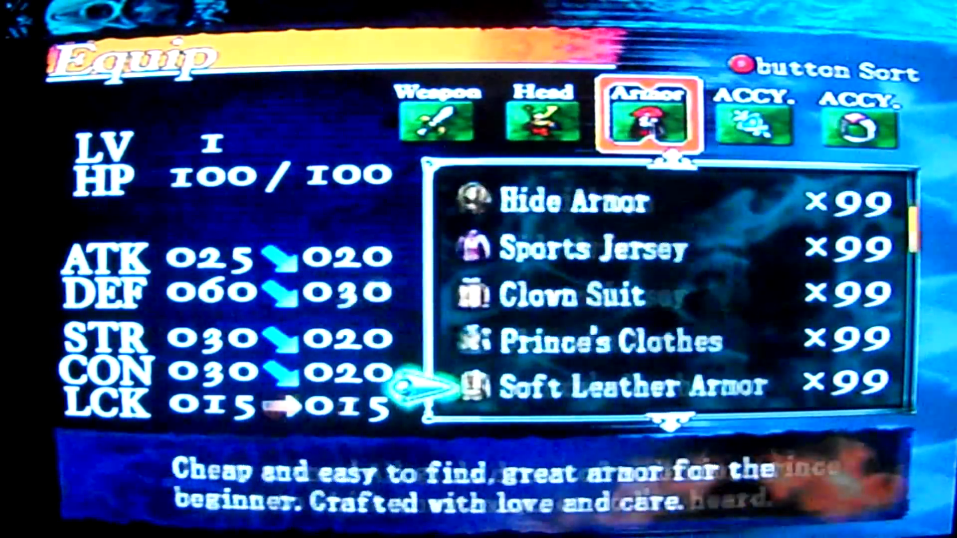
scroll(down, 3)
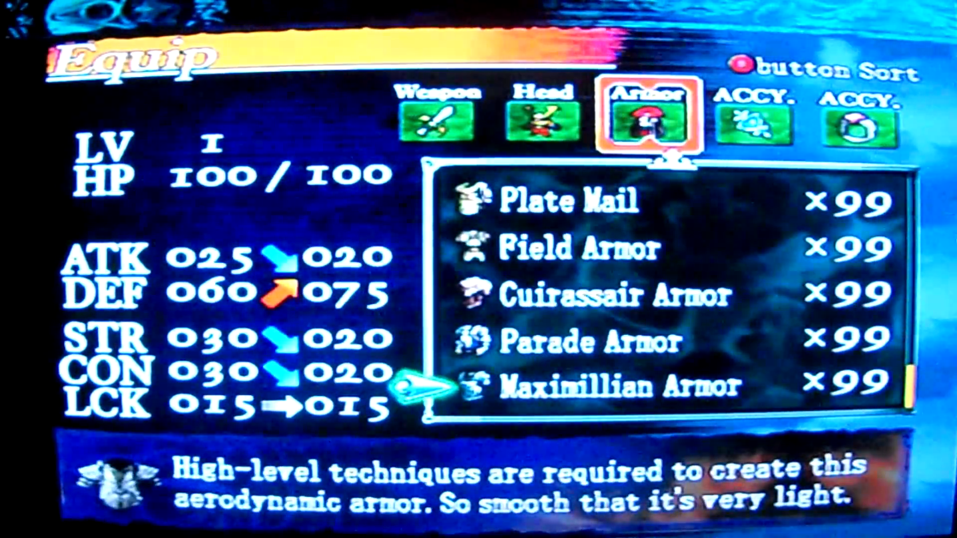
scroll(down, 3)
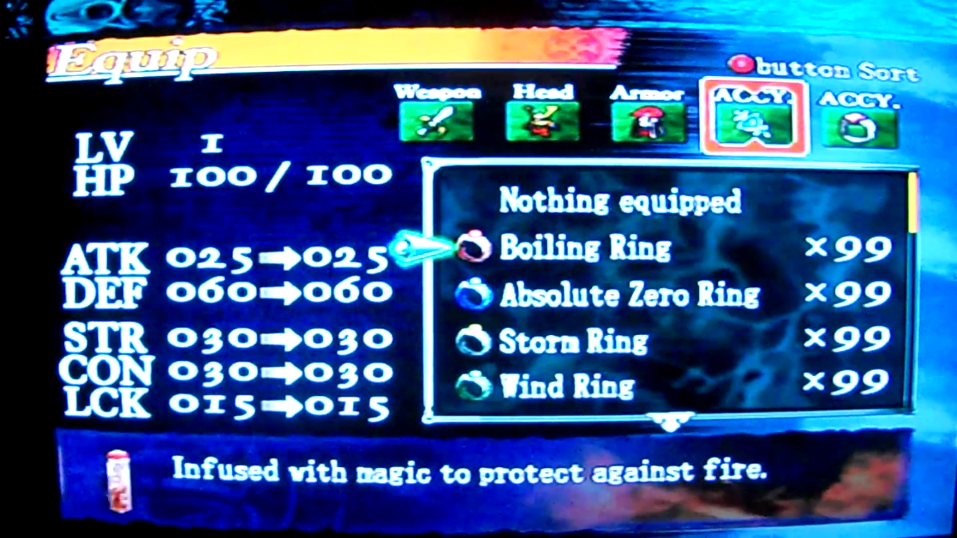
scroll(down, 3)
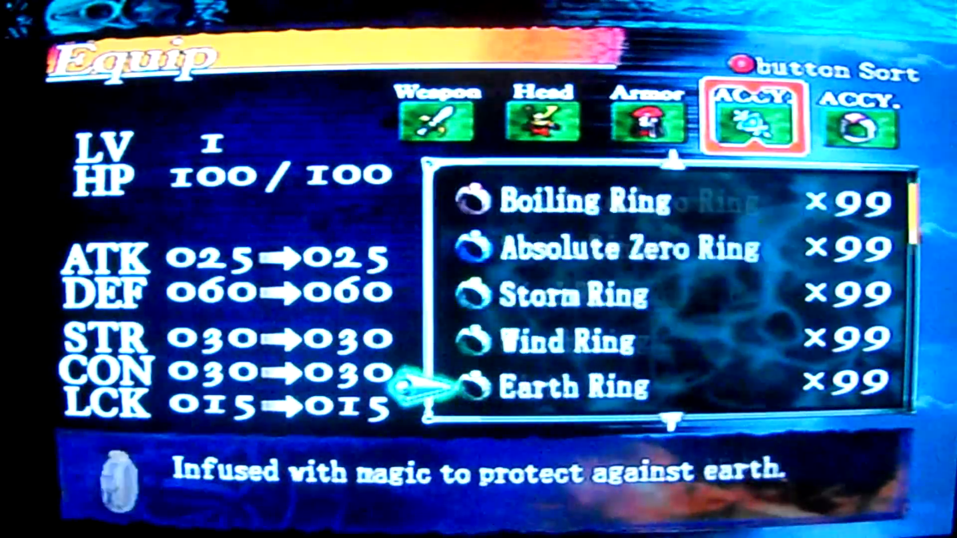
scroll(down, 3)
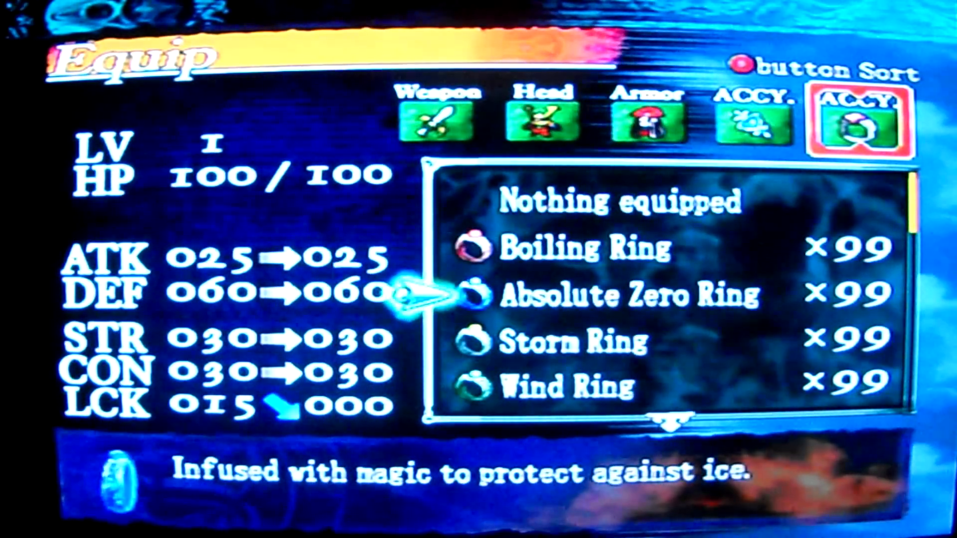
scroll(down, 3)
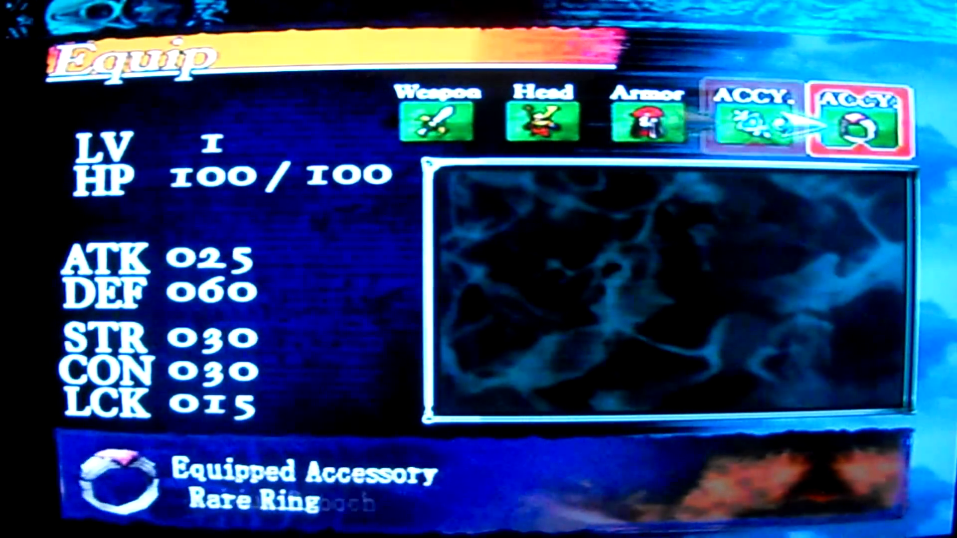
key(Escape)
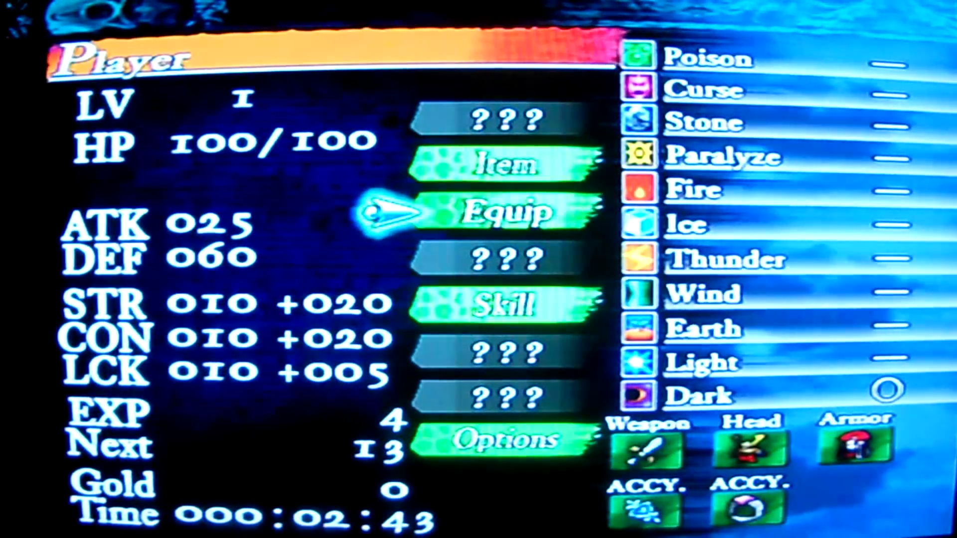